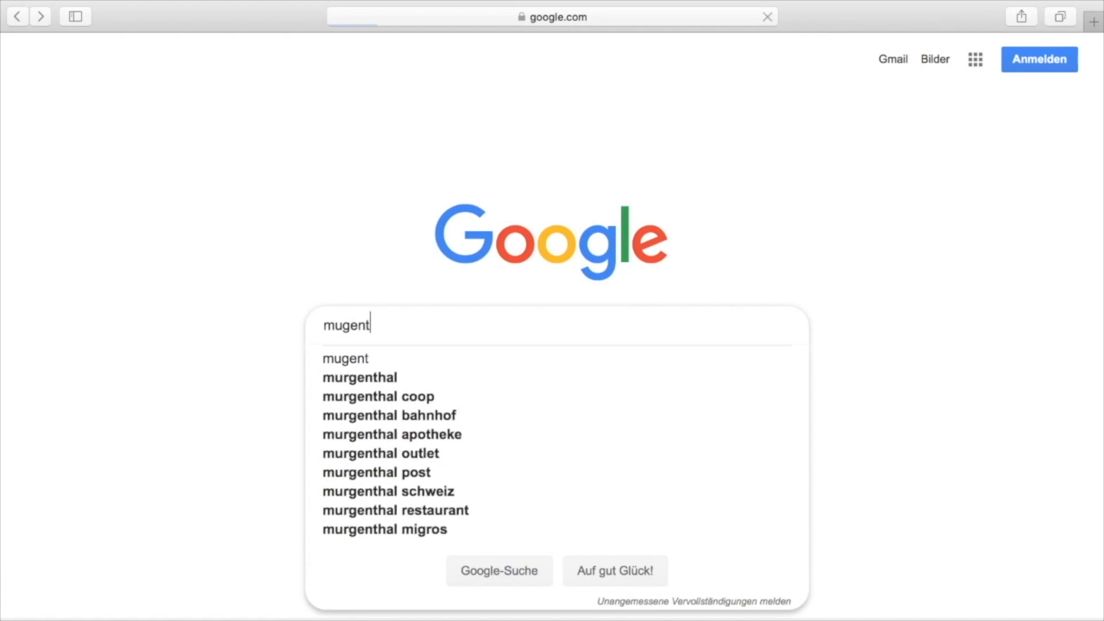
# Run the Google search for 'mugent' to reach the Mugent sample site.
pyautogui.click(345, 358)
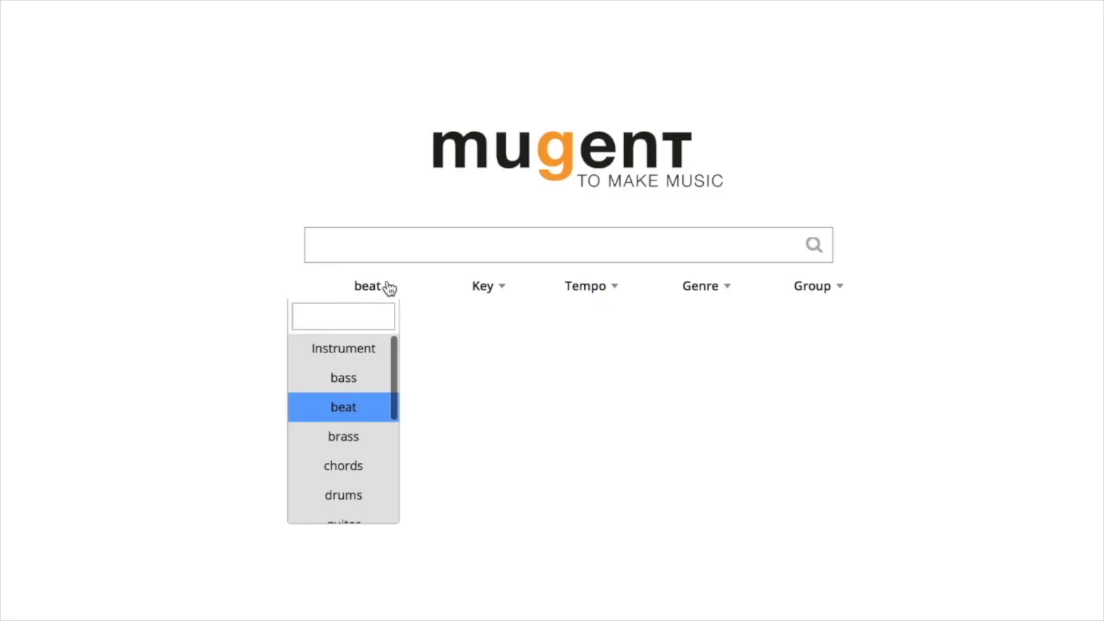
# Scroll the instrument list and search the library for 'conga'.
pyautogui.scroll(-3)
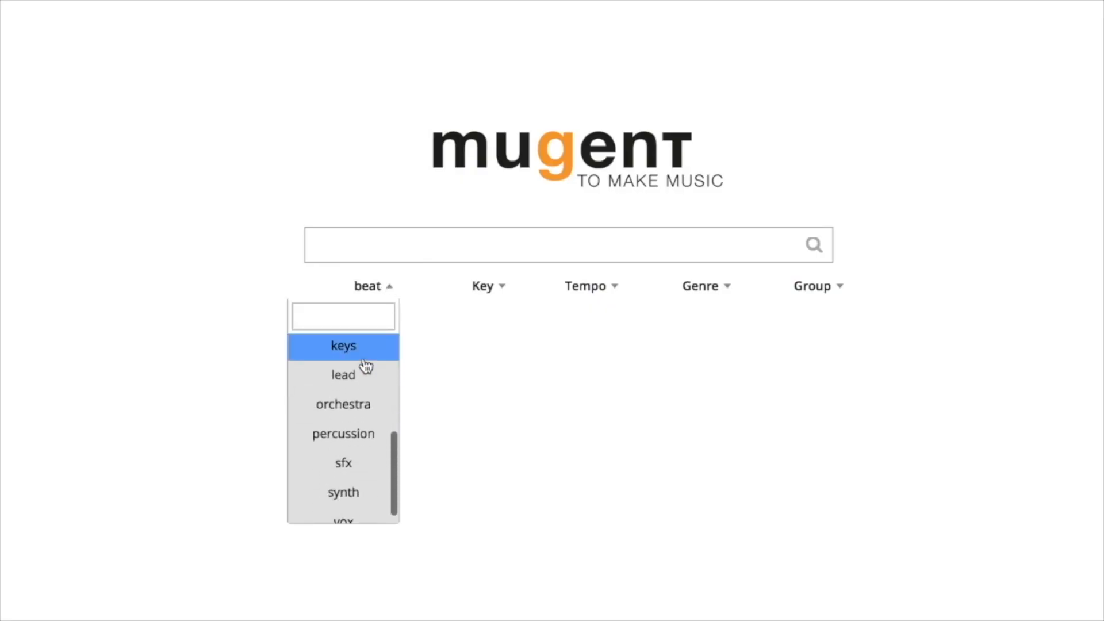
pyautogui.write('conga')
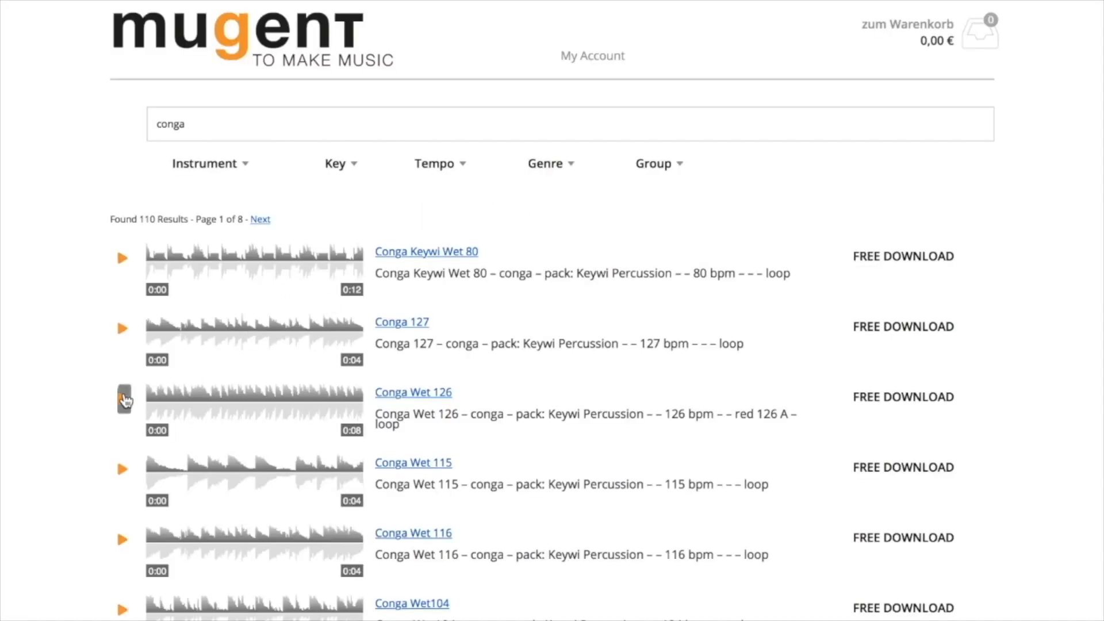
# Play the preview of the Conga Wet 126 loop.
pyautogui.click(122, 396)
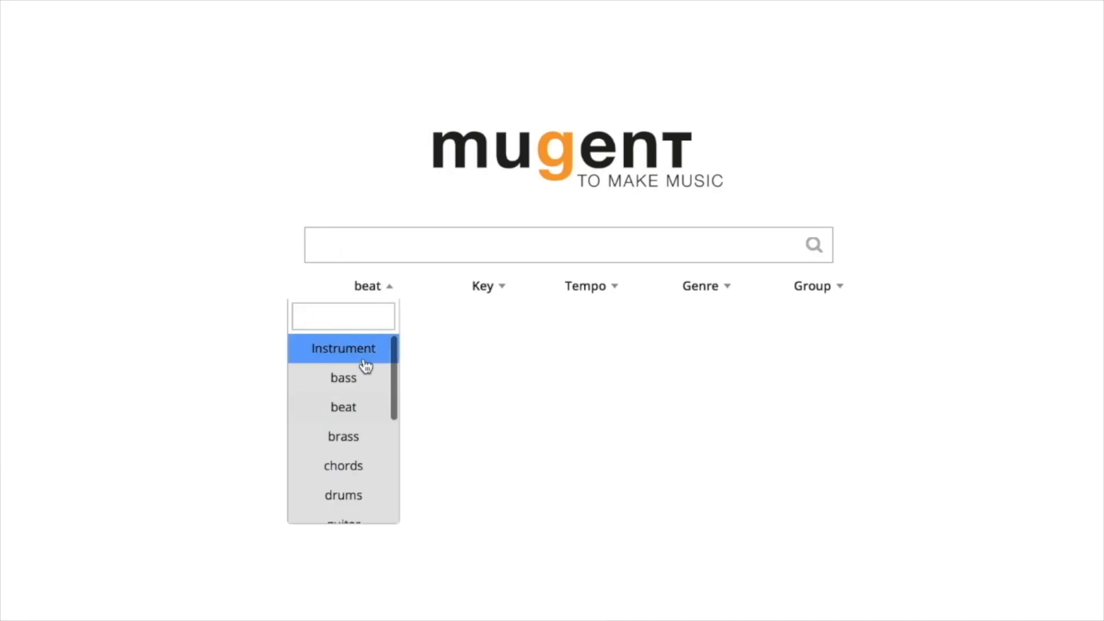
# Scroll the 413 beat results and reopen the Instrument filter dropdown.
pyautogui.scroll(-3)
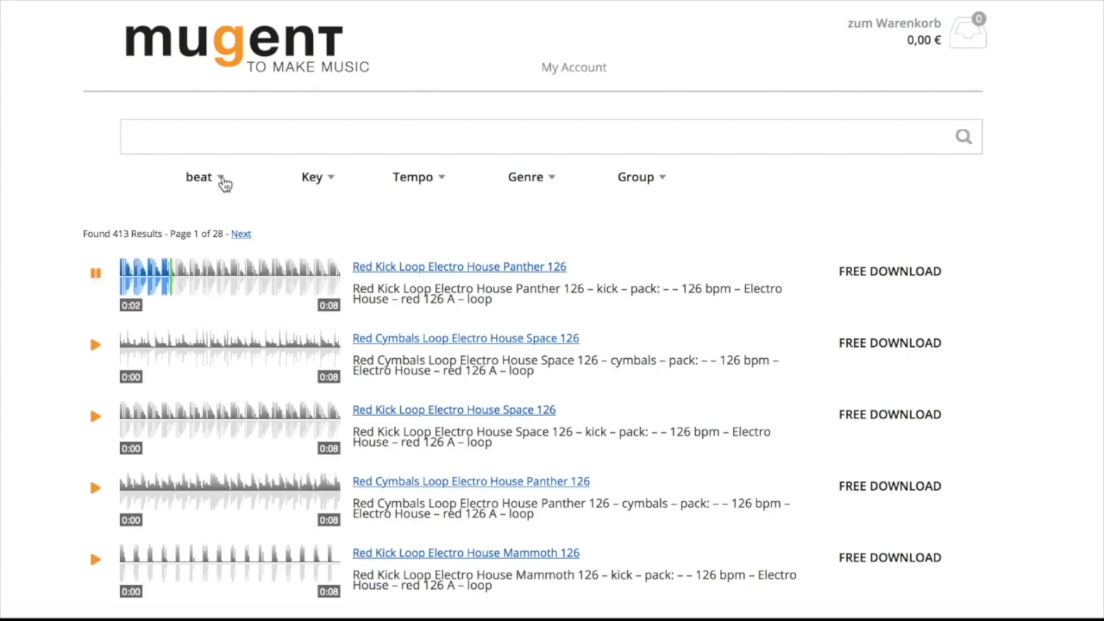
pyautogui.click(198, 176)
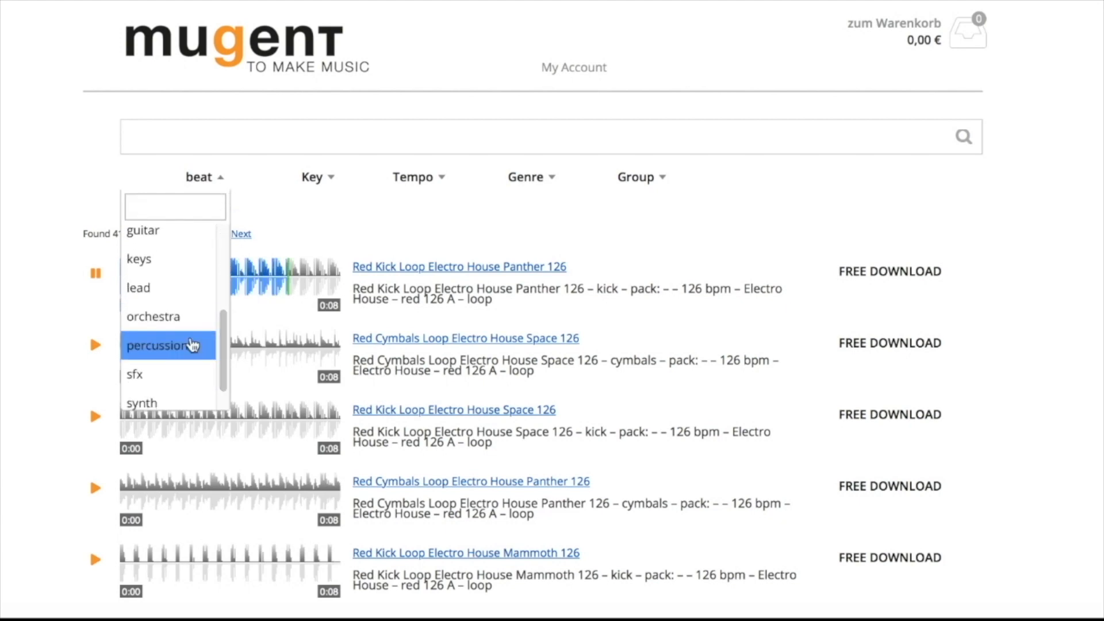